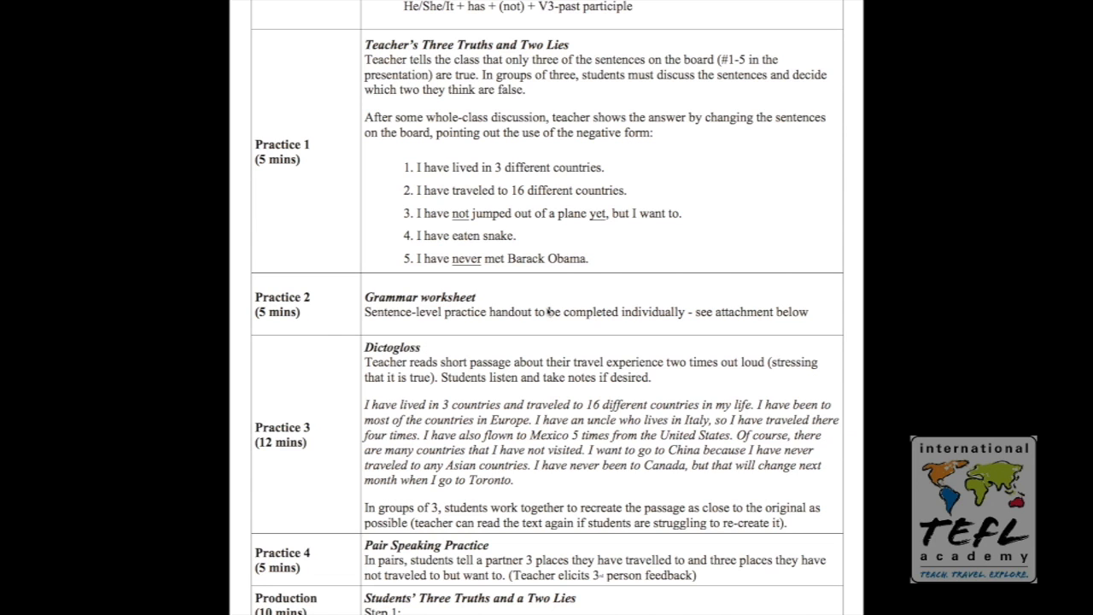
Highlight the Practice 1 description phrases about only three being true and discussing in groups of three.
{"action": "double_click", "coordinate": [282, 144]}
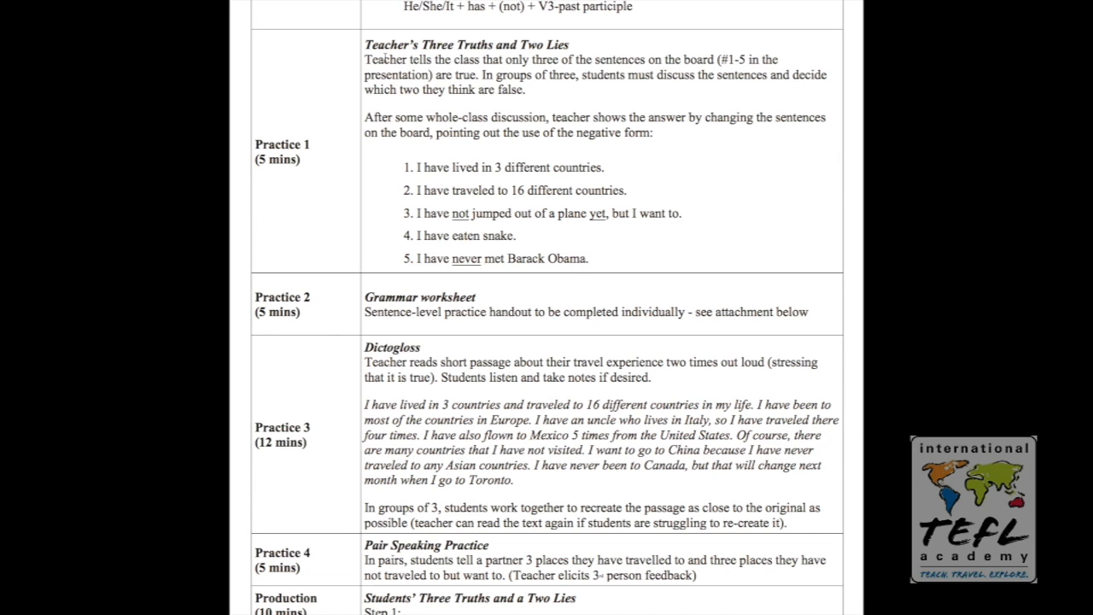
{"action": "left_click_drag", "start_coordinate": [482, 60], "coordinate": [564, 59]}
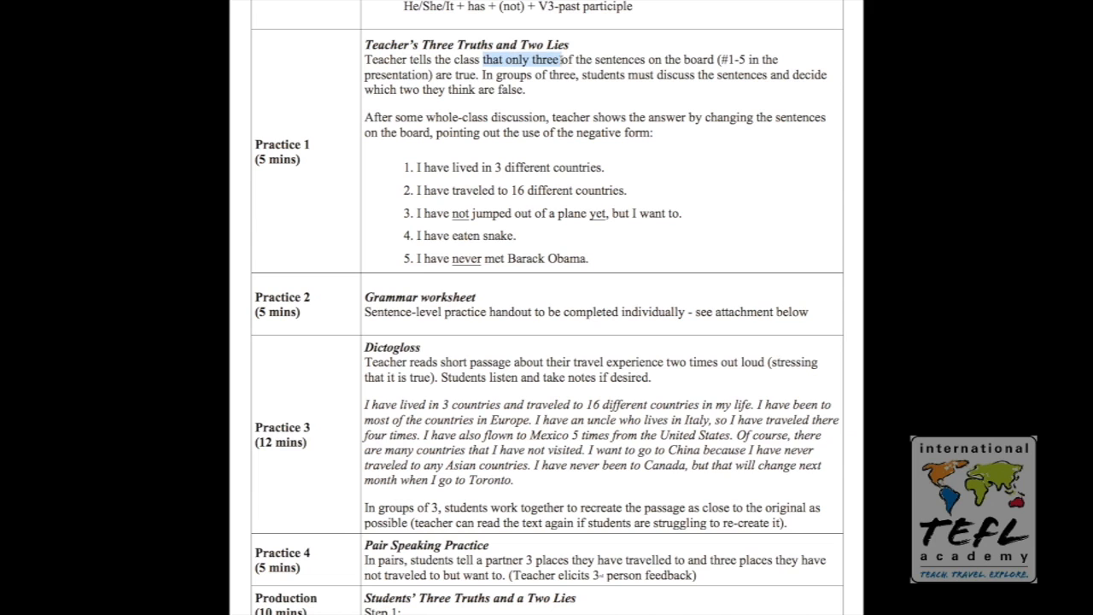
{"action": "left_click_drag", "start_coordinate": [564, 60], "coordinate": [717, 60]}
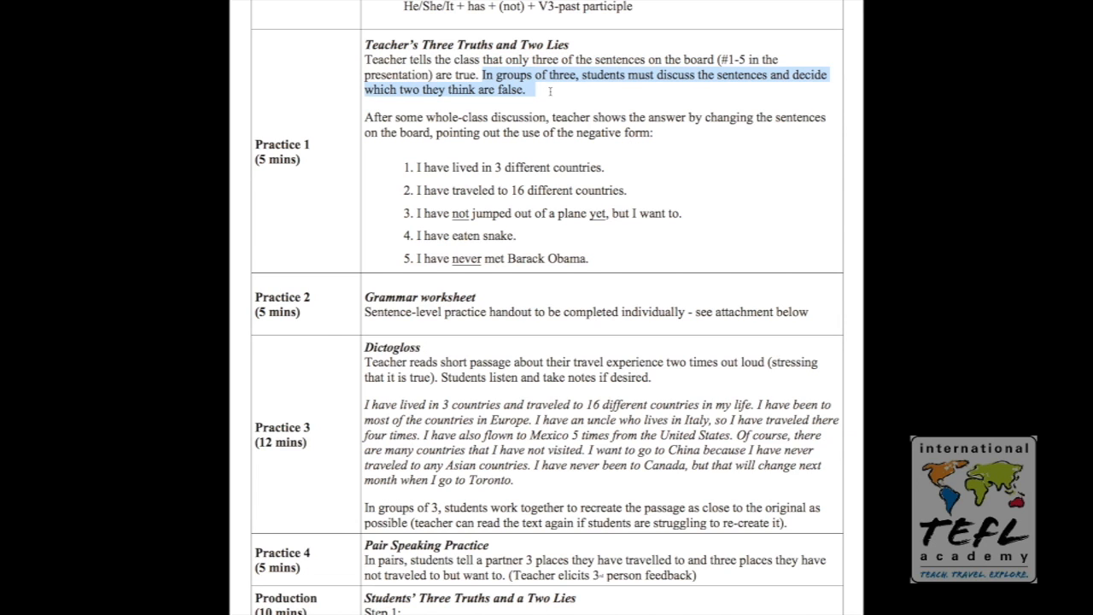
{"action": "mouse_move", "coordinate": [550, 94]}
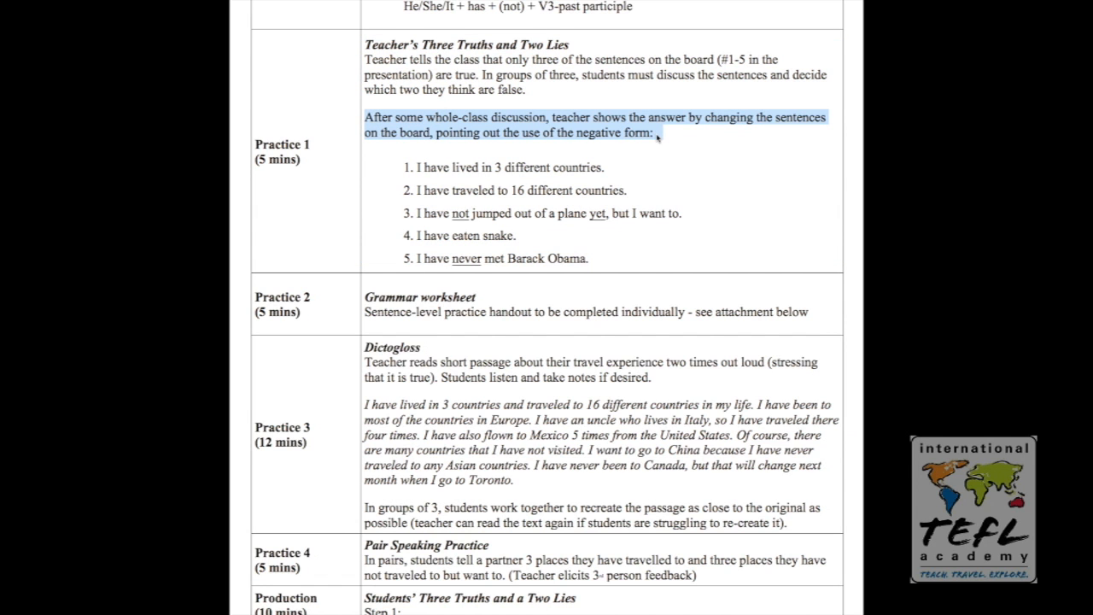
{"action": "mouse_move", "coordinate": [540, 157]}
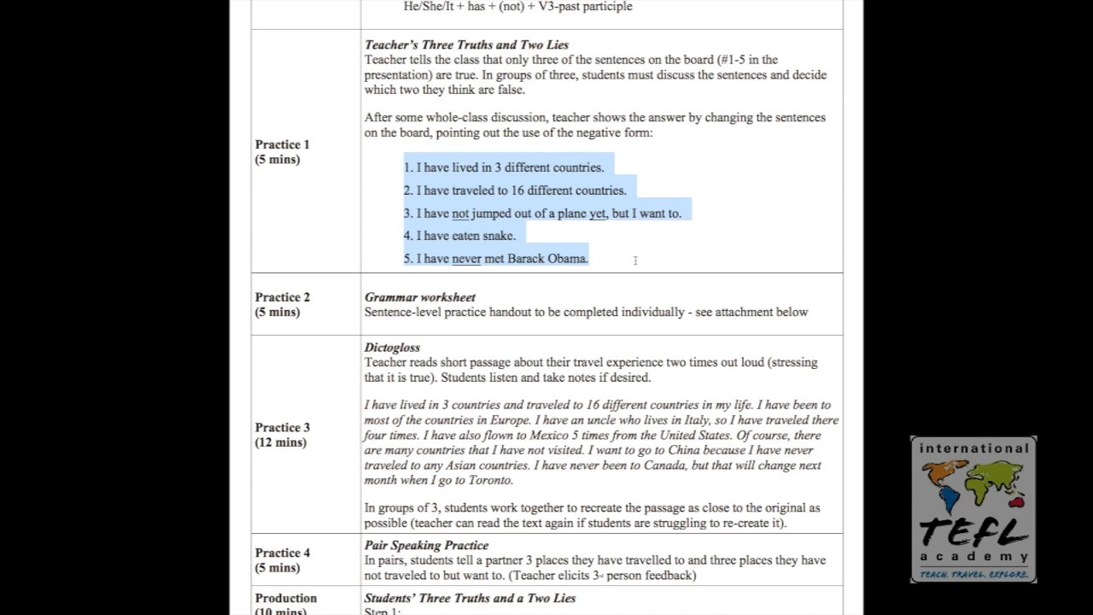
{"action": "left_click", "coordinate": [635, 260]}
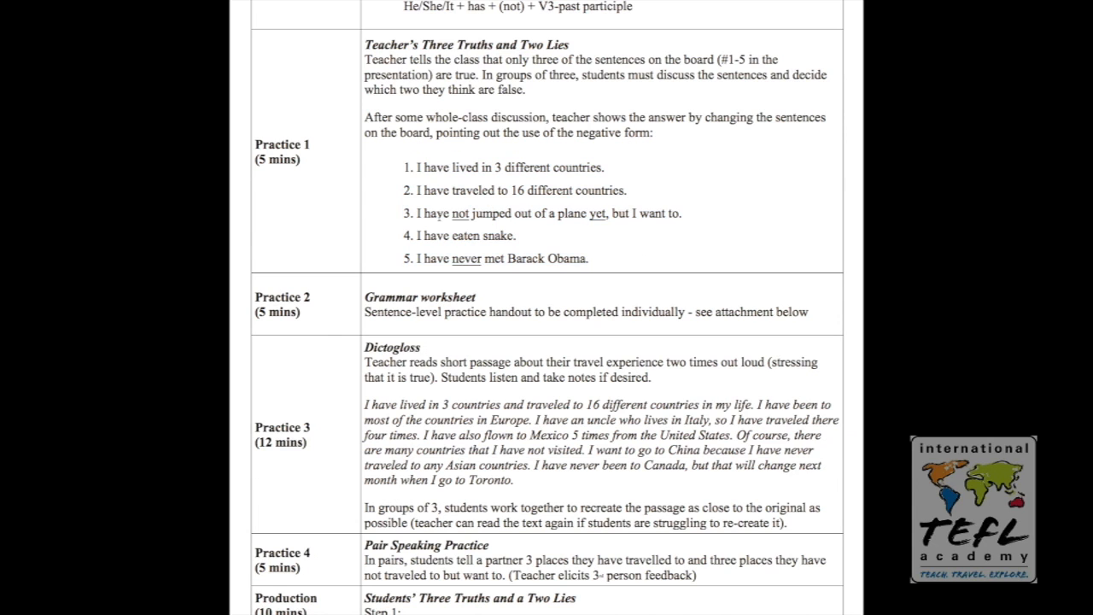
{"action": "double_click", "coordinate": [461, 214]}
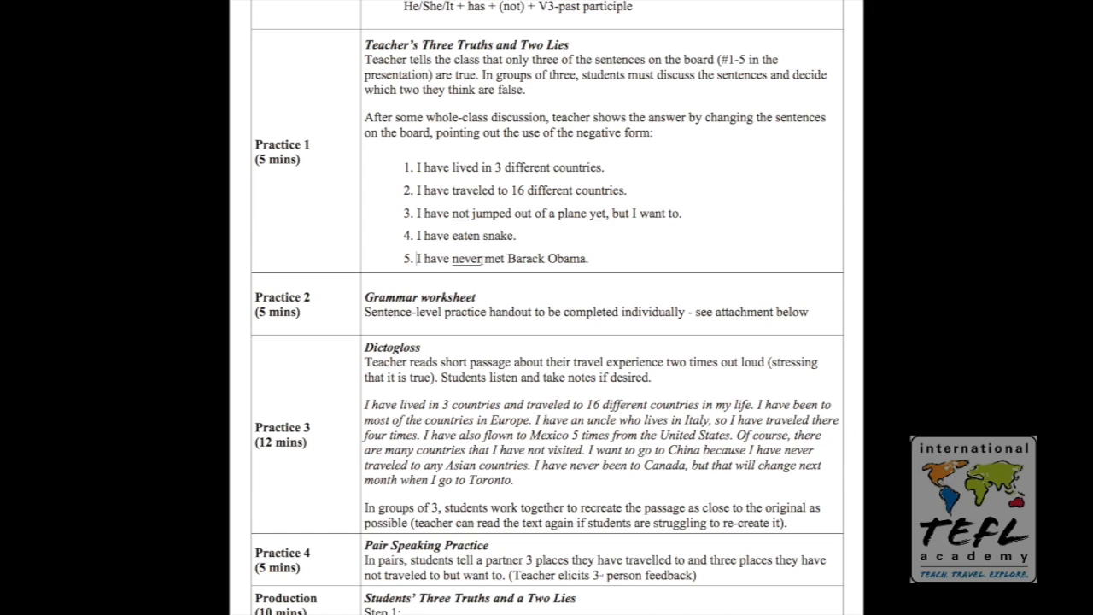
{"action": "double_click", "coordinate": [466, 258]}
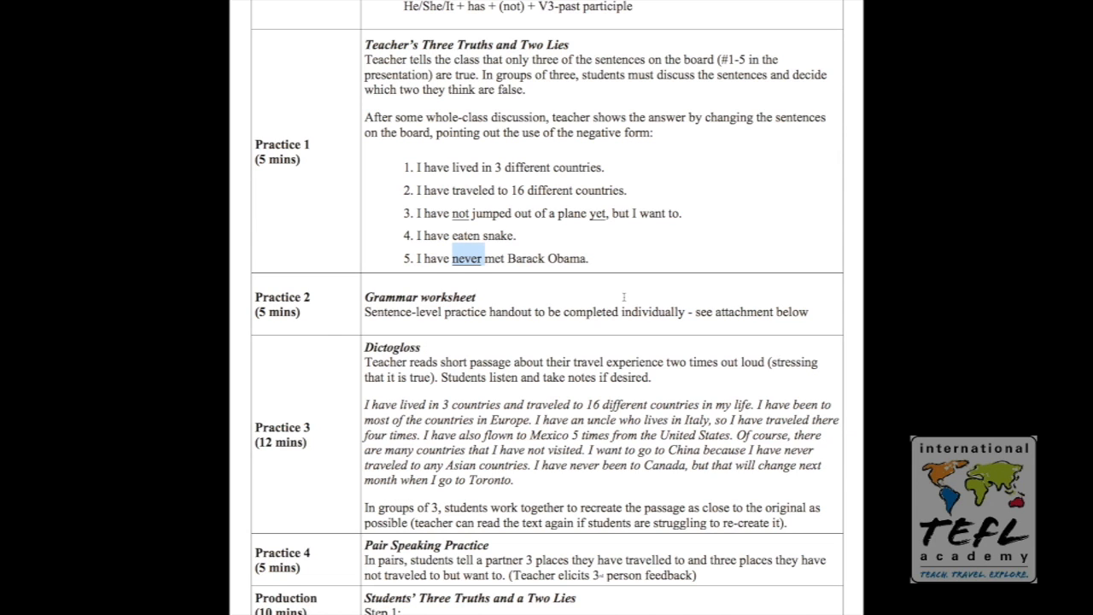
{"action": "mouse_move", "coordinate": [567, 237]}
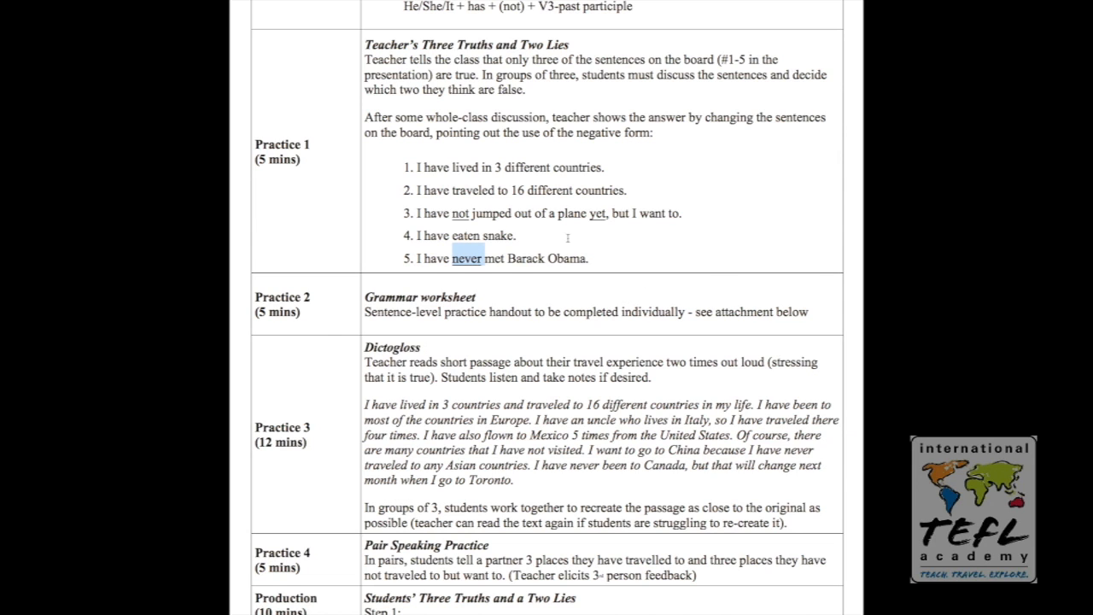
{"action": "mouse_move", "coordinate": [575, 220]}
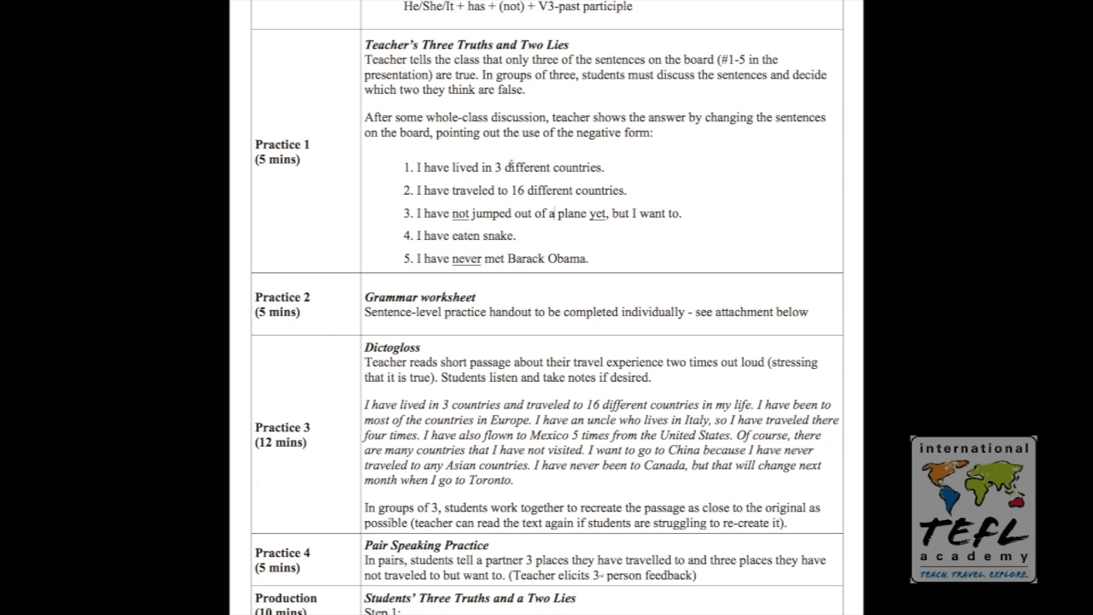
{"action": "mouse_move", "coordinate": [515, 143]}
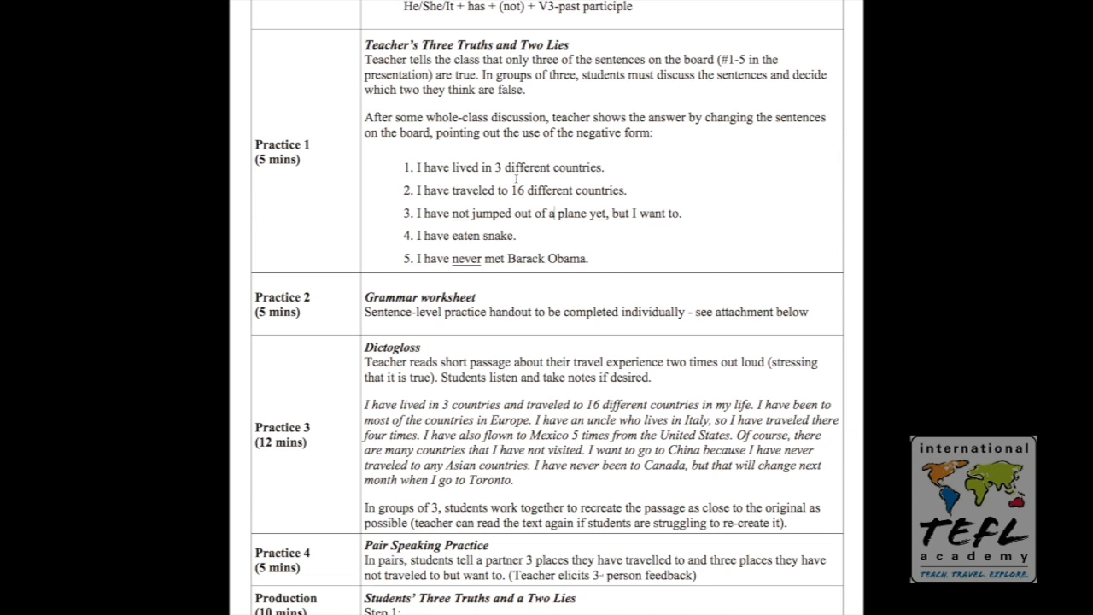
{"action": "mouse_move", "coordinate": [350, 297]}
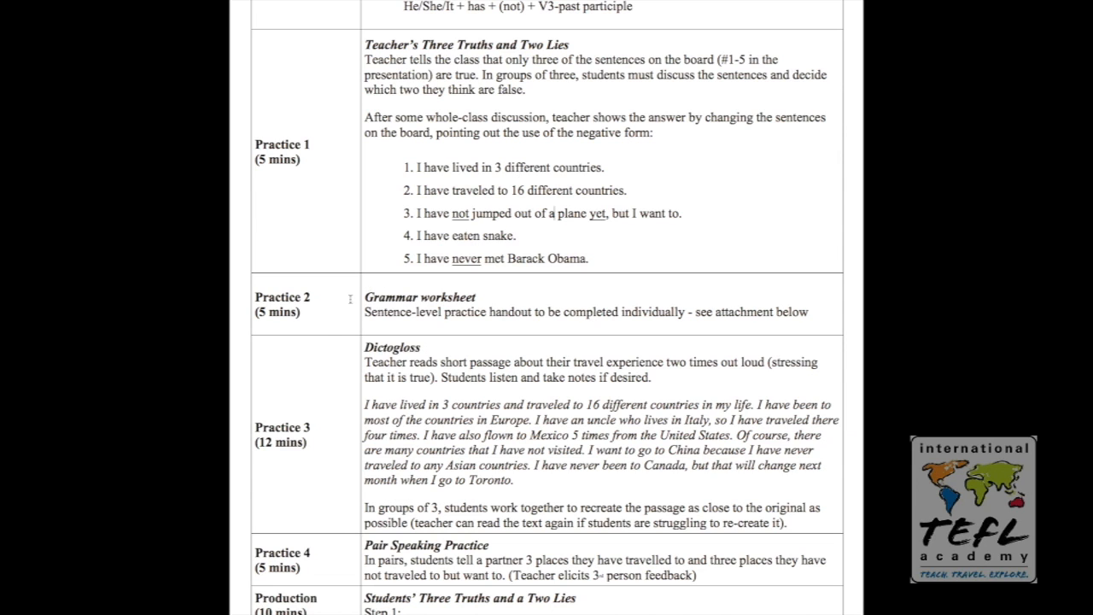
Highlight the Grammar worksheet heading in Practice 2.
{"action": "double_click", "coordinate": [422, 297]}
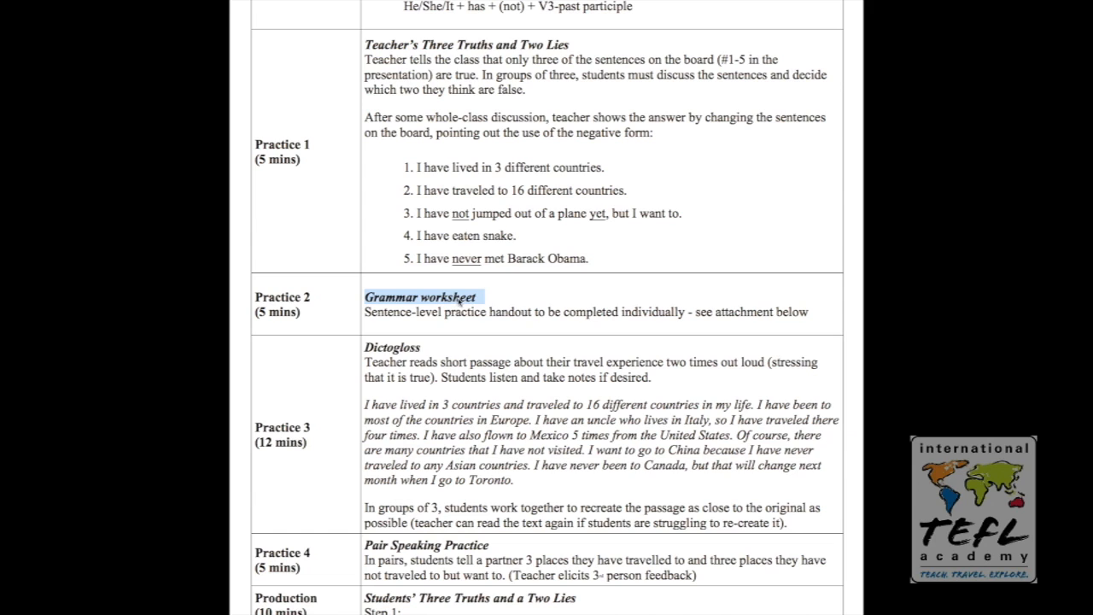
{"action": "mouse_move", "coordinate": [581, 348]}
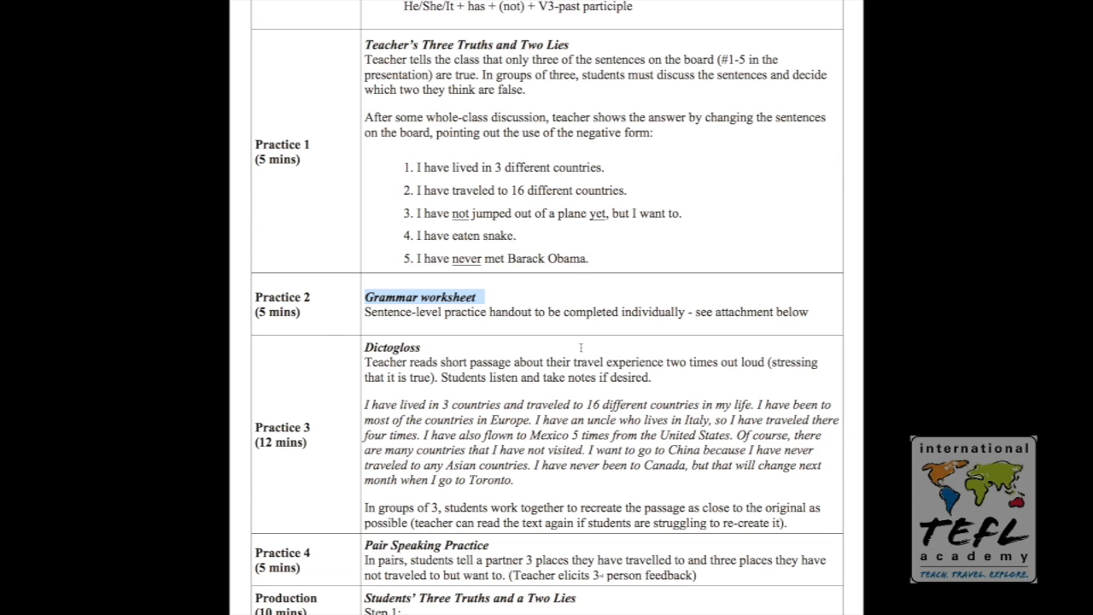
{"action": "mouse_move", "coordinate": [580, 349]}
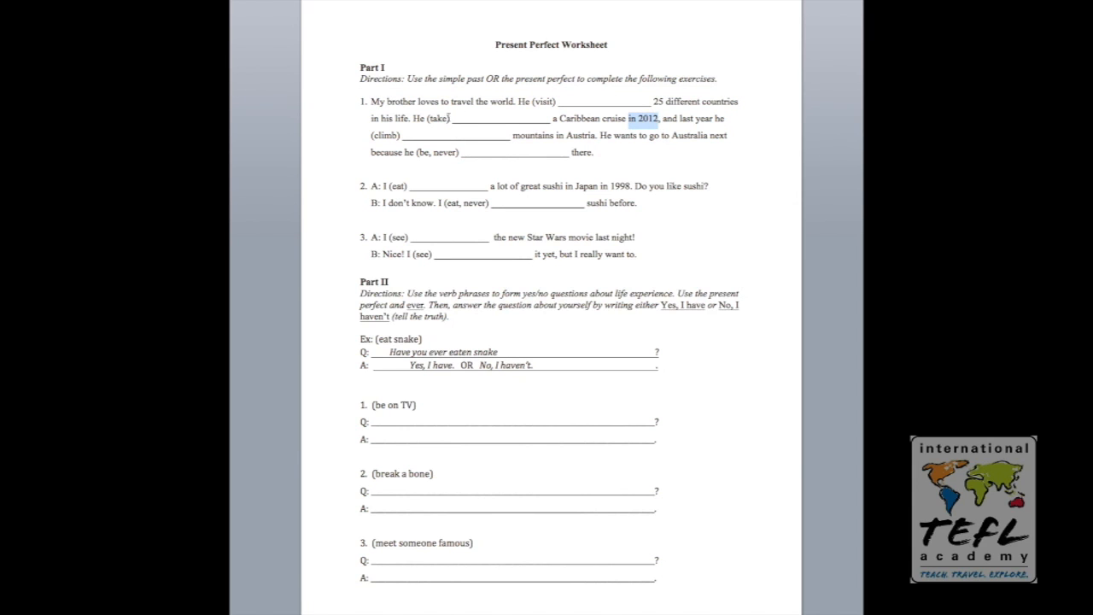
Highlight the first worksheet exercise with the verb 'take' and the Part II heading.
{"action": "double_click", "coordinate": [437, 117]}
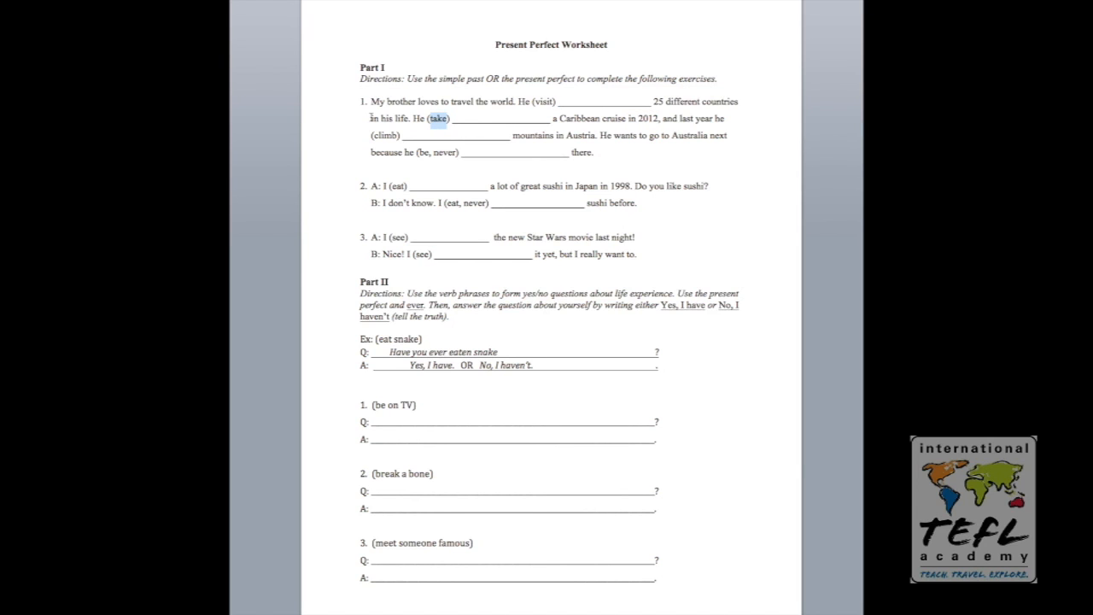
{"action": "double_click", "coordinate": [390, 118]}
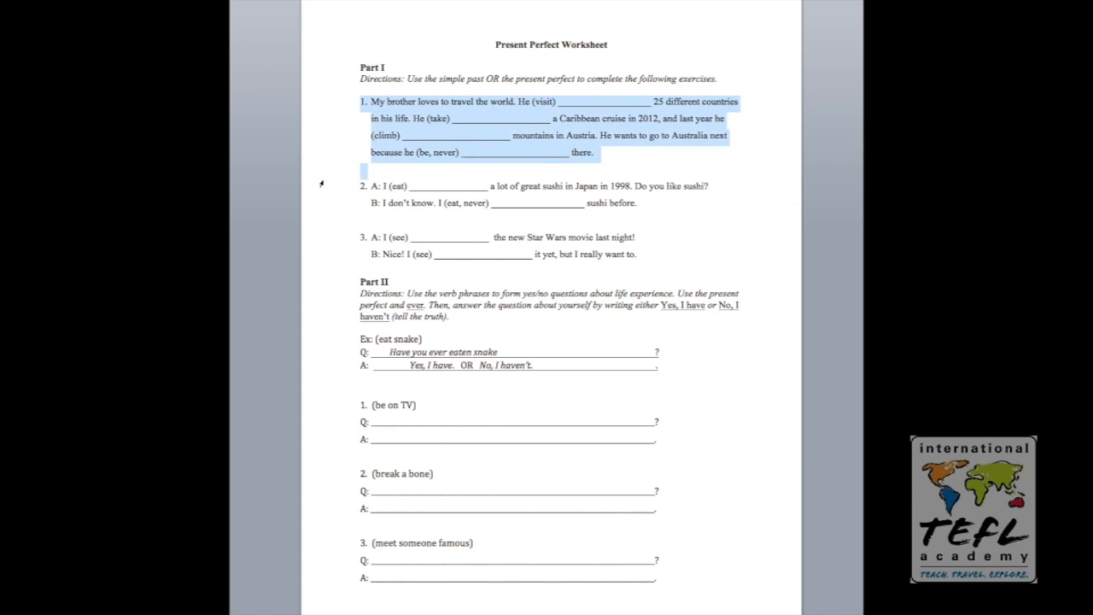
{"action": "left_click_drag", "start_coordinate": [362, 179], "coordinate": [645, 254]}
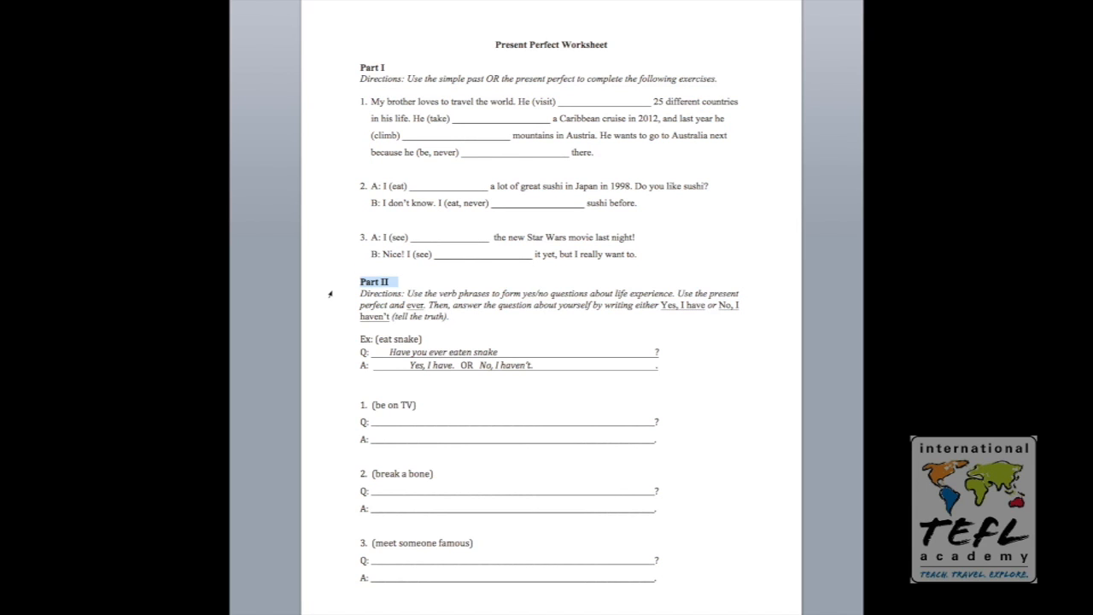
{"action": "mouse_move", "coordinate": [338, 301]}
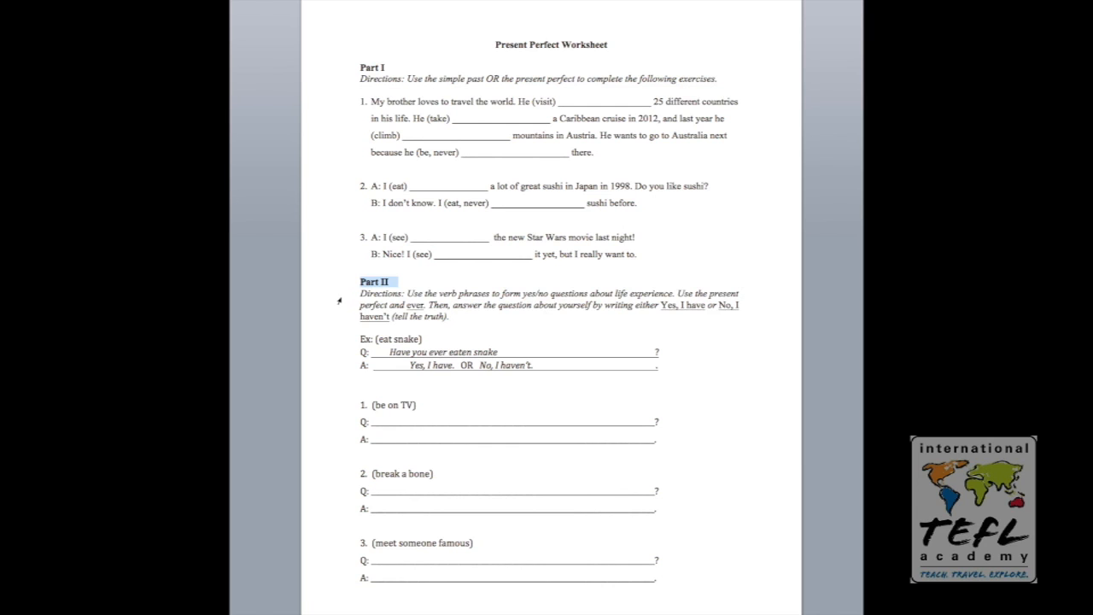
Highlight the Part II example verb phrase and its question and answer, then return to the Practice rows.
{"action": "left_click_drag", "start_coordinate": [360, 280], "coordinate": [457, 316]}
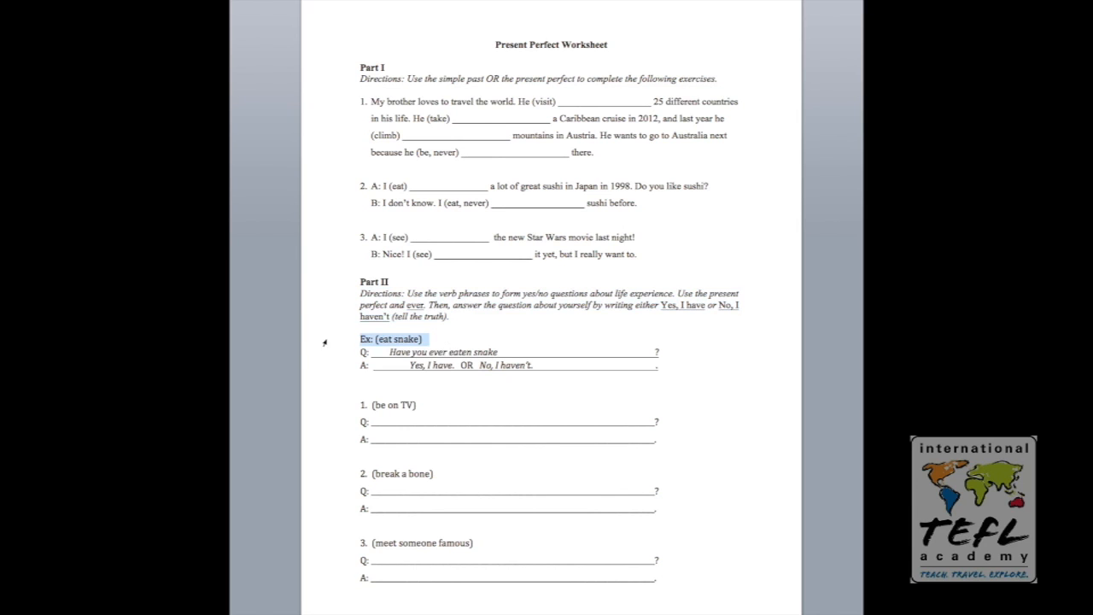
{"action": "left_click_drag", "start_coordinate": [384, 338], "coordinate": [649, 365]}
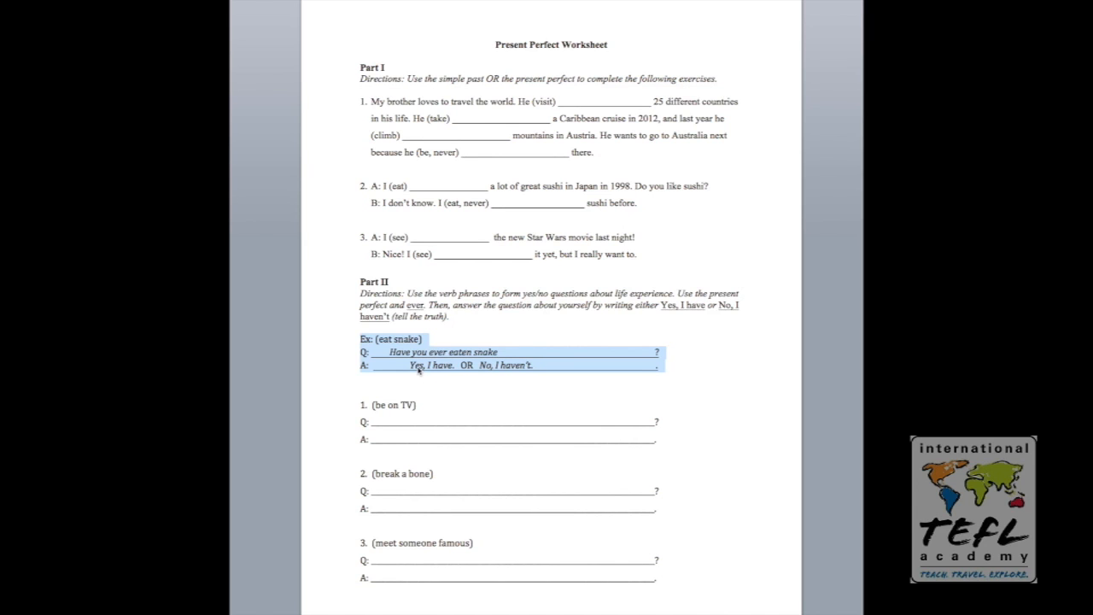
{"action": "mouse_move", "coordinate": [507, 391]}
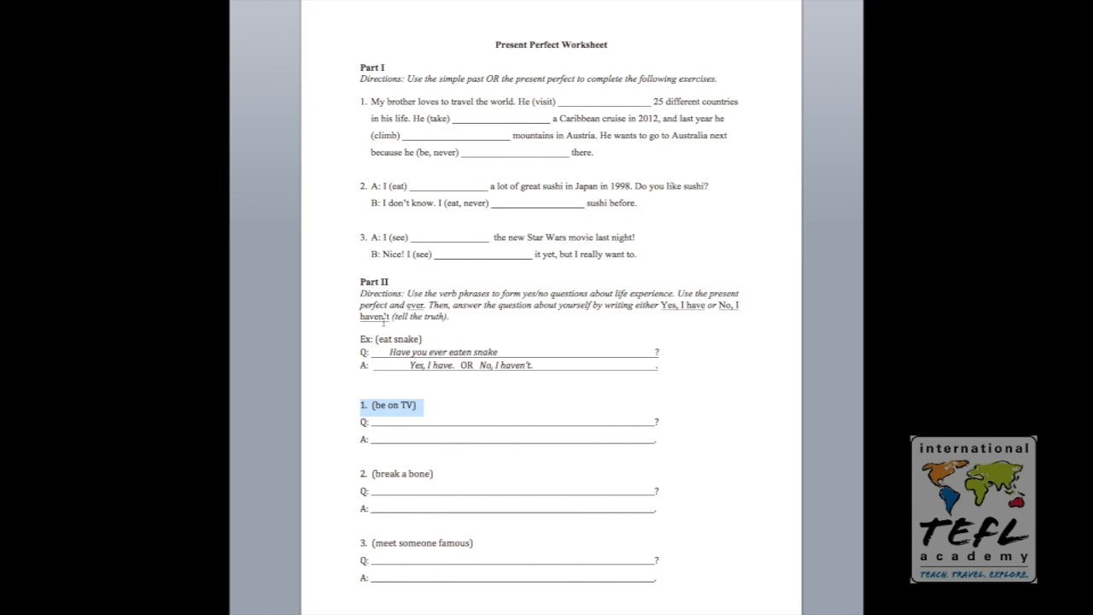
{"action": "mouse_move", "coordinate": [379, 44]}
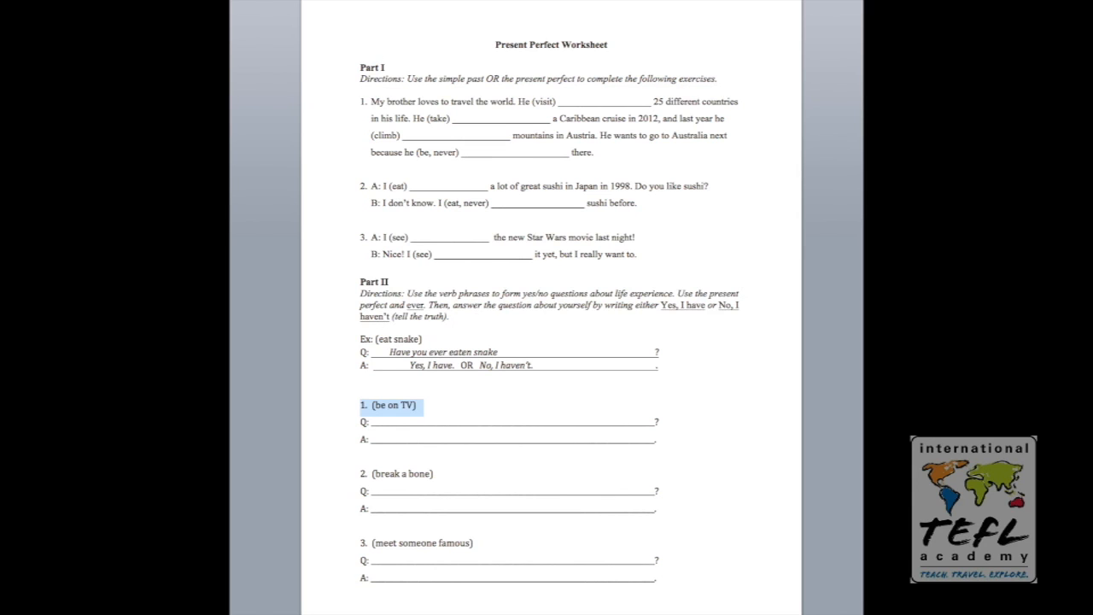
{"action": "scroll", "scroll_direction": "down", "scroll_amount": 3}
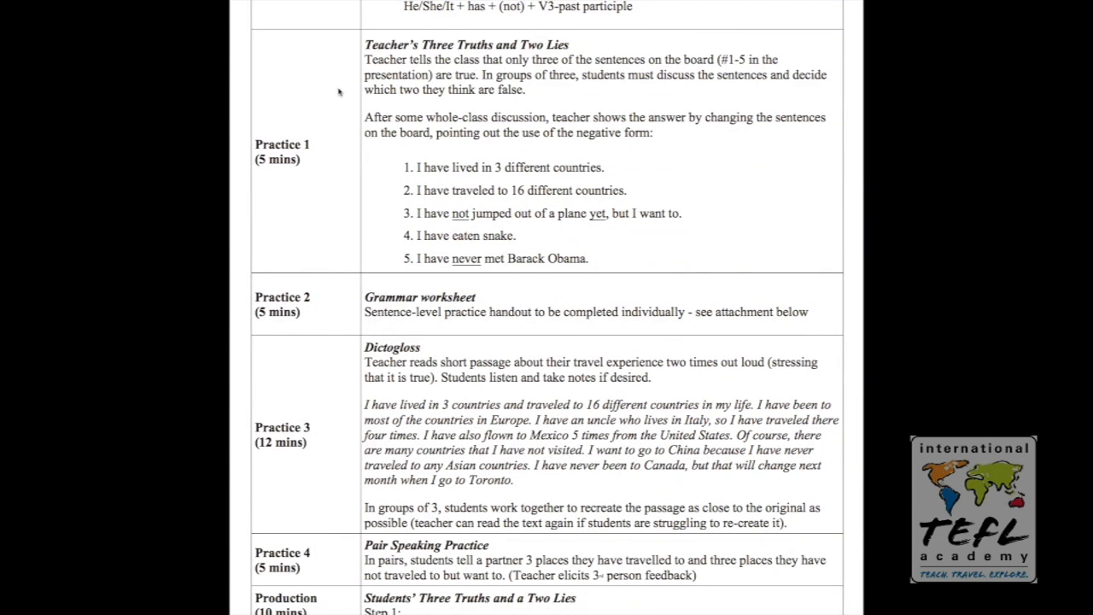
Highlight Practice 3's 12 mins time, the Dictogloss heading and the teacher's read-aloud instructions.
{"action": "double_click", "coordinate": [420, 297]}
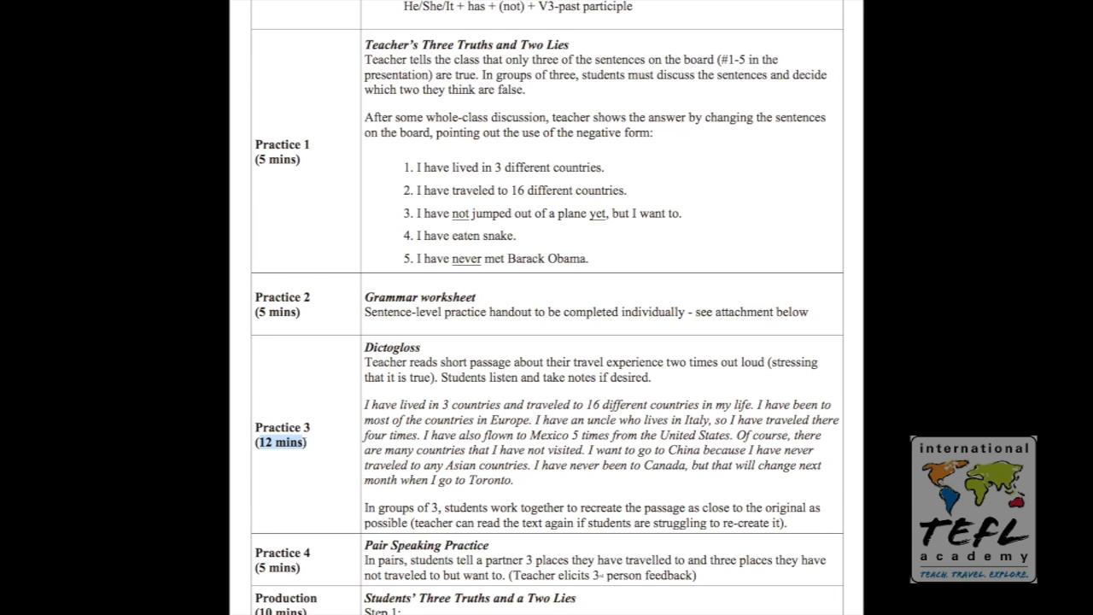
{"action": "double_click", "coordinate": [391, 347]}
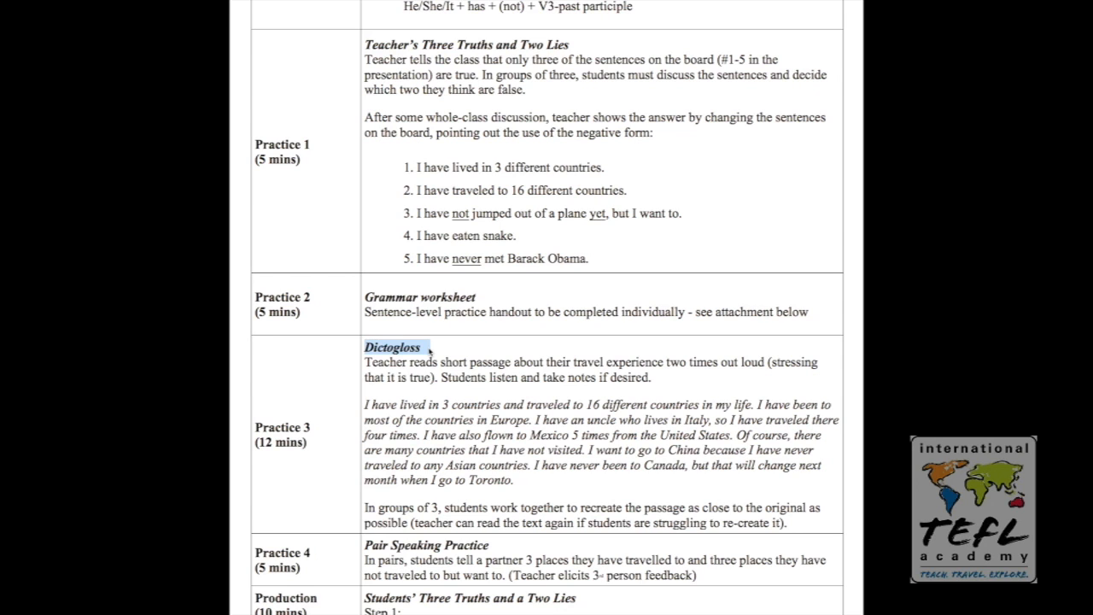
{"action": "mouse_move", "coordinate": [430, 352]}
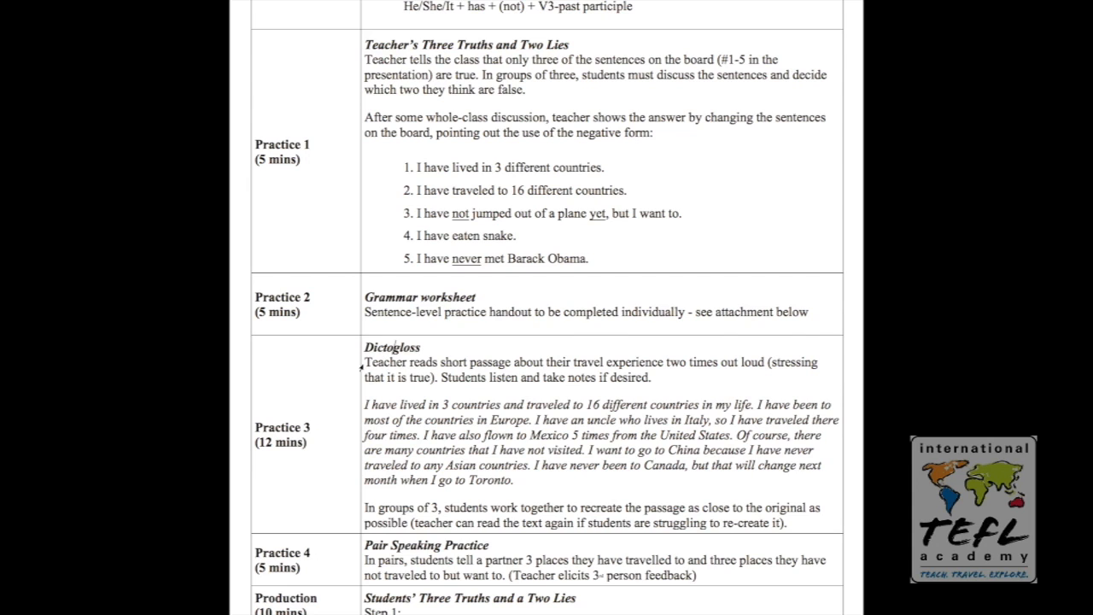
{"action": "left_click_drag", "start_coordinate": [362, 362], "coordinate": [659, 377]}
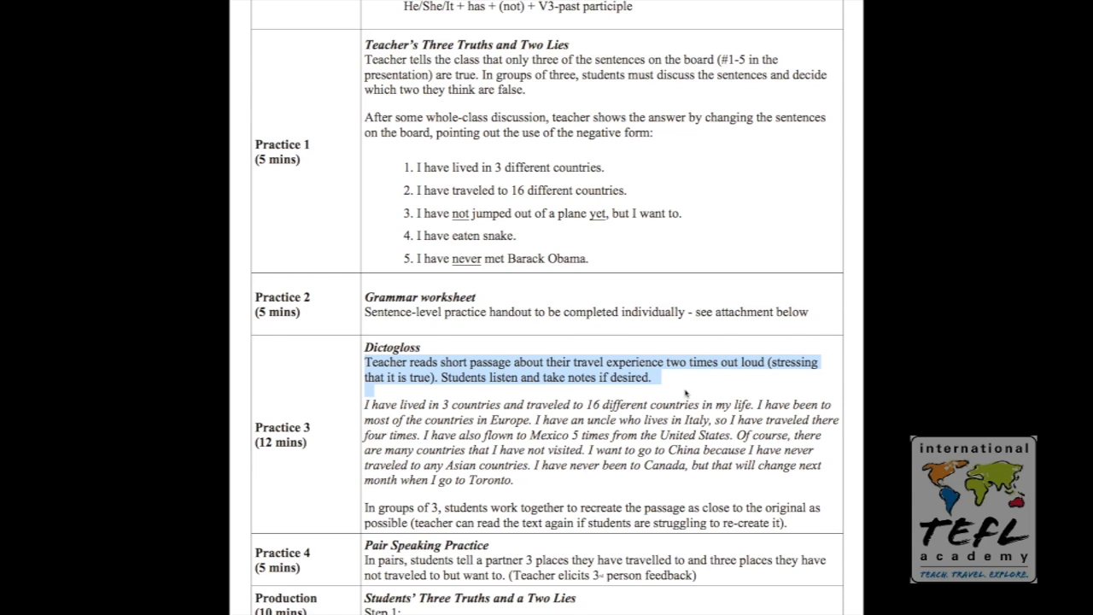
{"action": "mouse_move", "coordinate": [693, 393]}
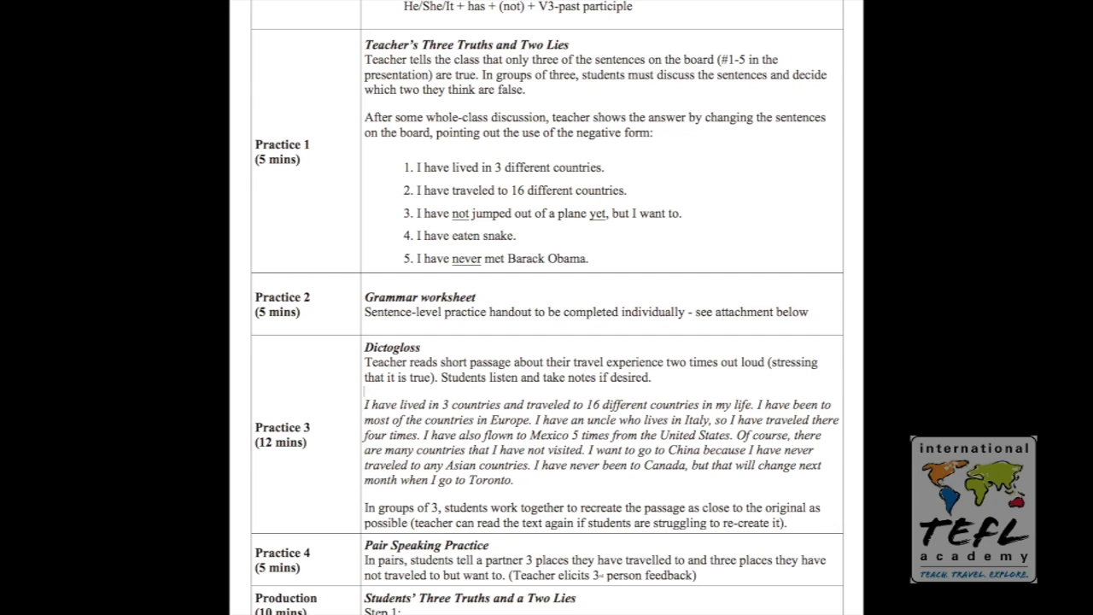
Highlight the italic travel experience passage and the small-group recreation instruction.
{"action": "left_click_drag", "start_coordinate": [365, 403], "coordinate": [514, 478]}
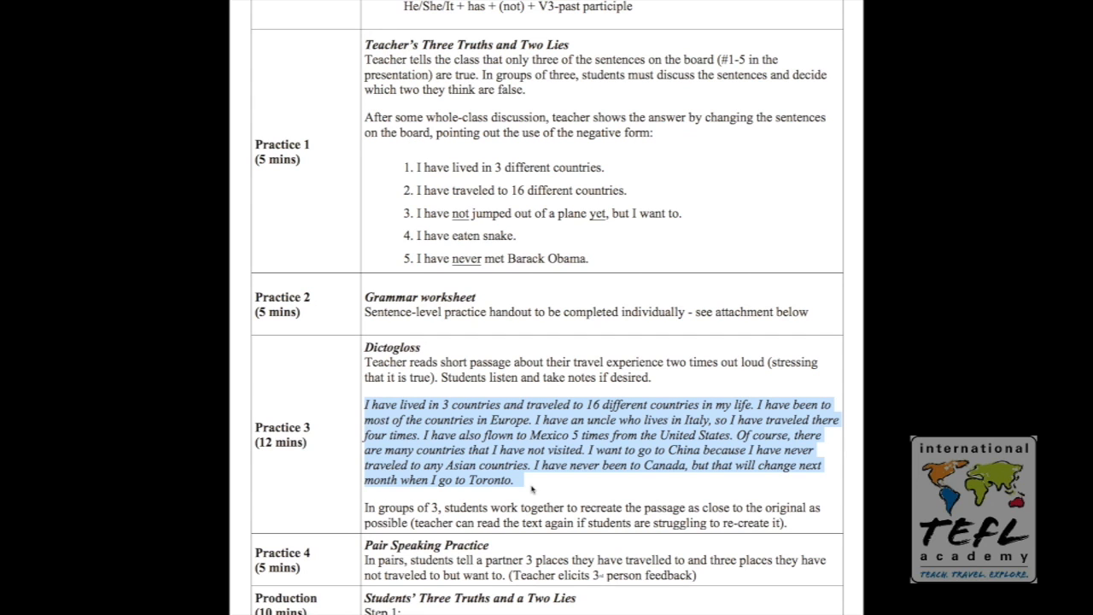
{"action": "left_click", "coordinate": [530, 489]}
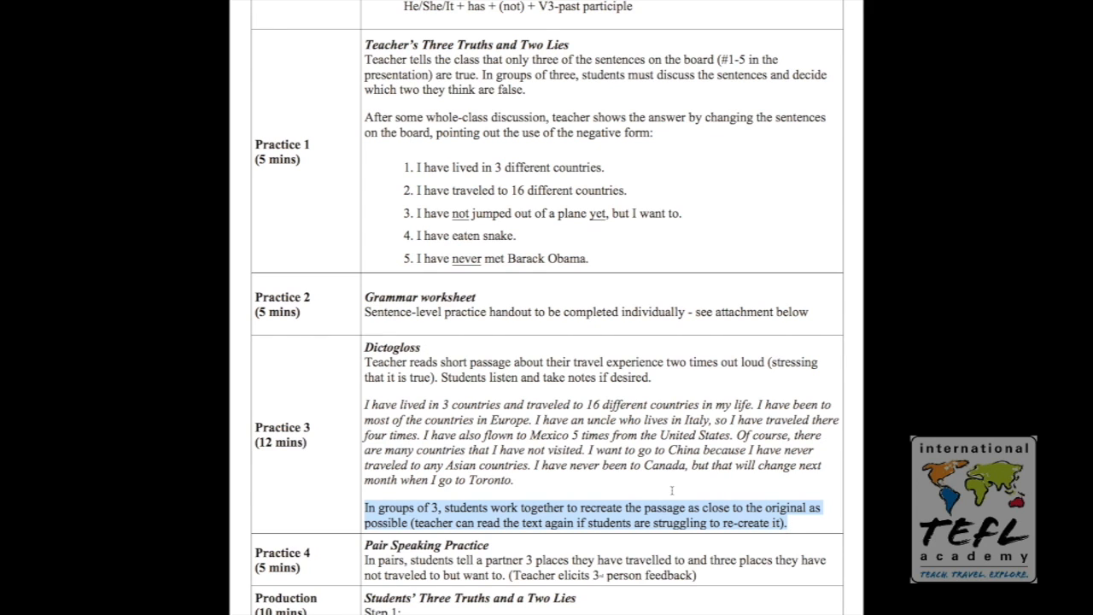
{"action": "mouse_move", "coordinate": [598, 481]}
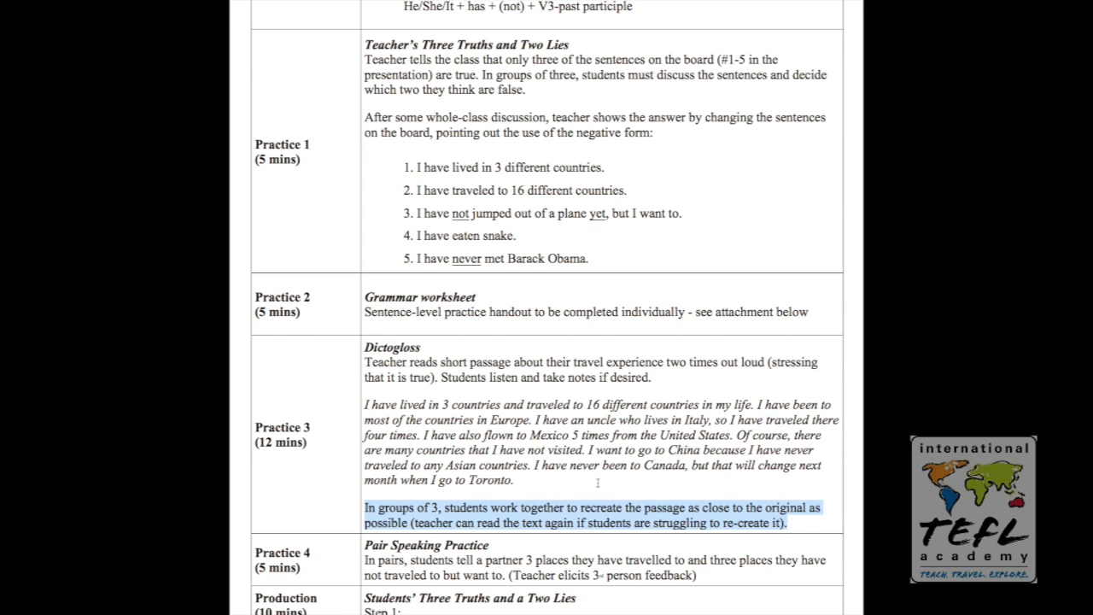
{"action": "mouse_move", "coordinate": [531, 475]}
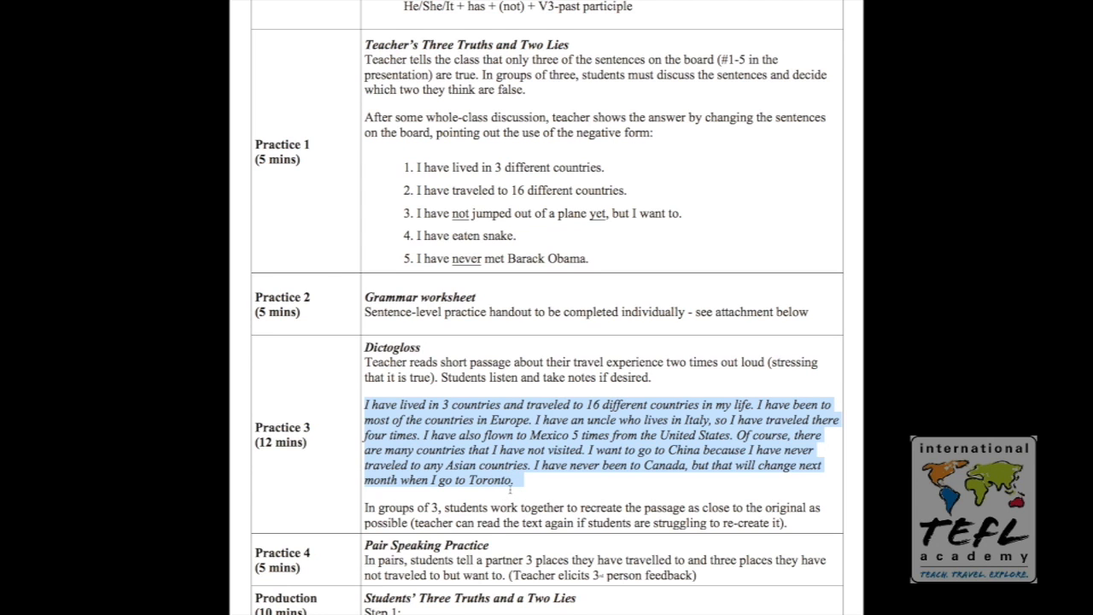
{"action": "mouse_move", "coordinate": [524, 488]}
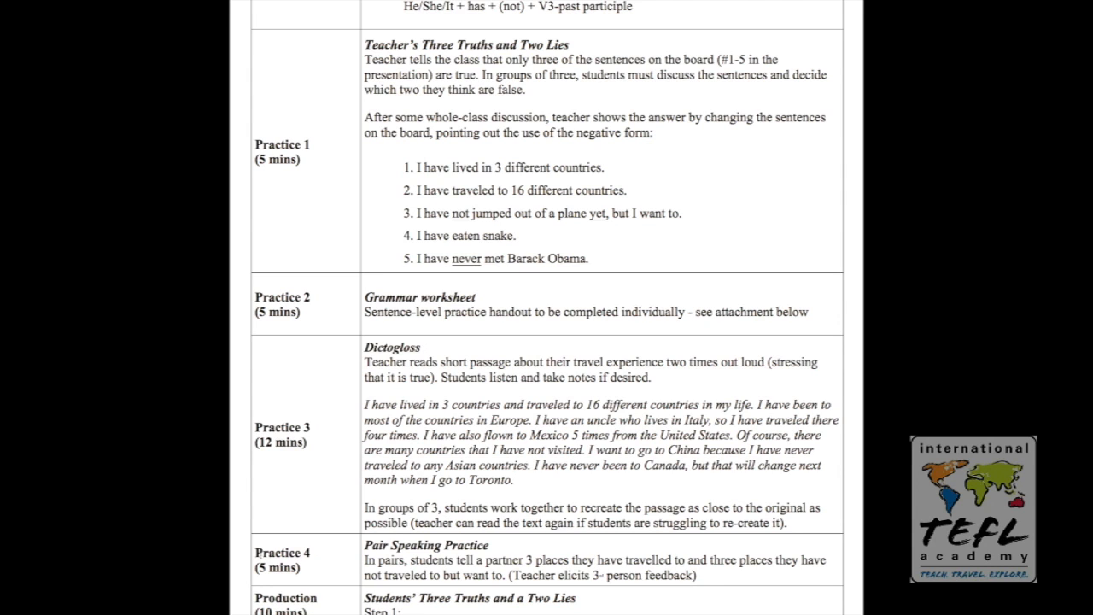
Highlight Practice 4's Pair Speaking instructions on naming three places visited and three not.
{"action": "double_click", "coordinate": [277, 567]}
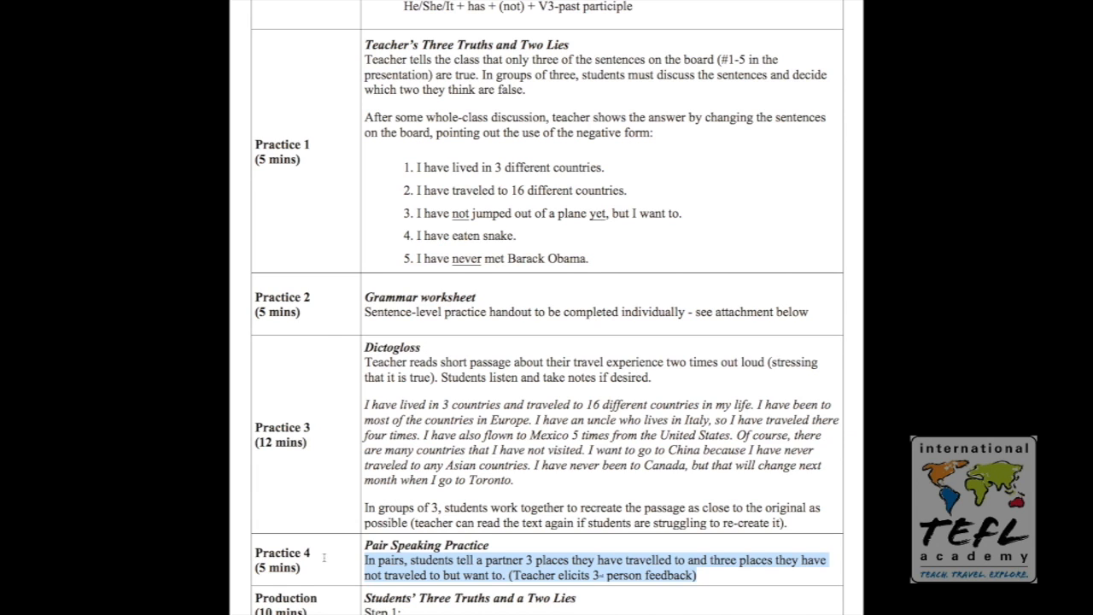
{"action": "mouse_move", "coordinate": [399, 556]}
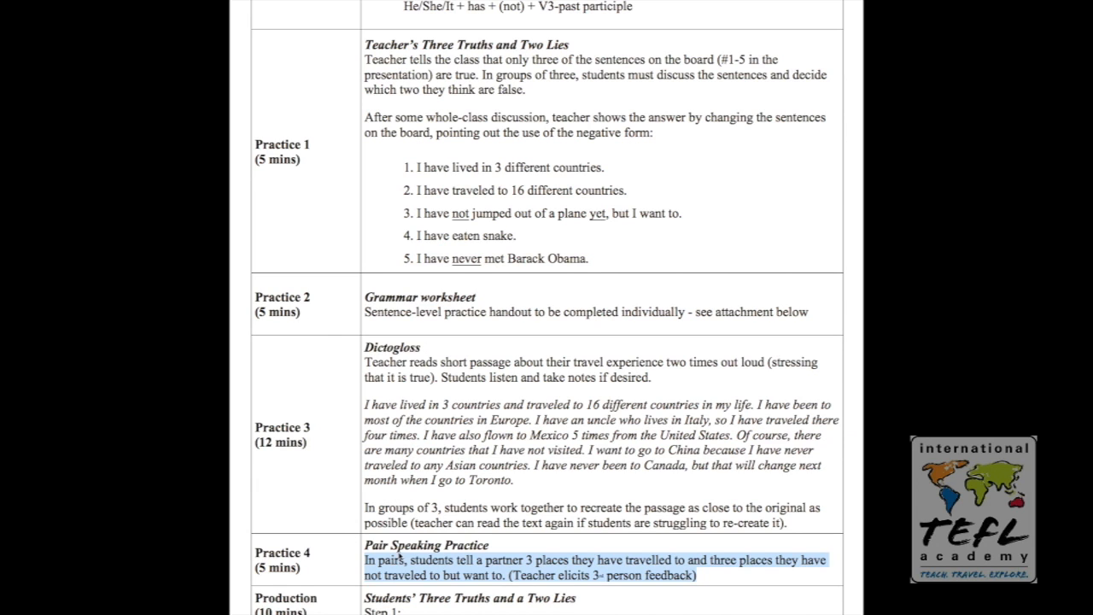